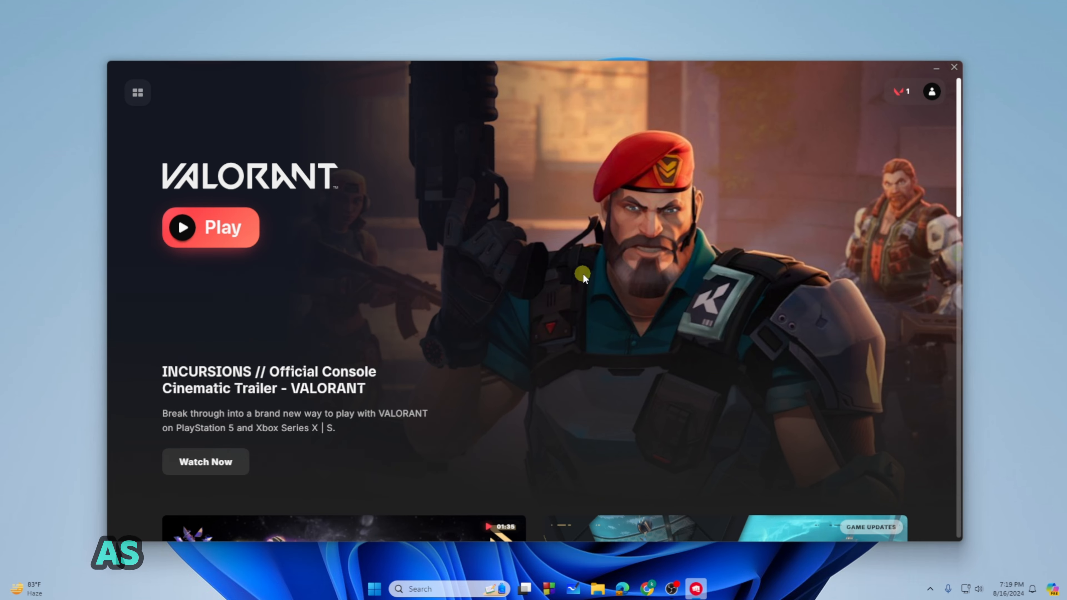
mouse_move(570, 155)
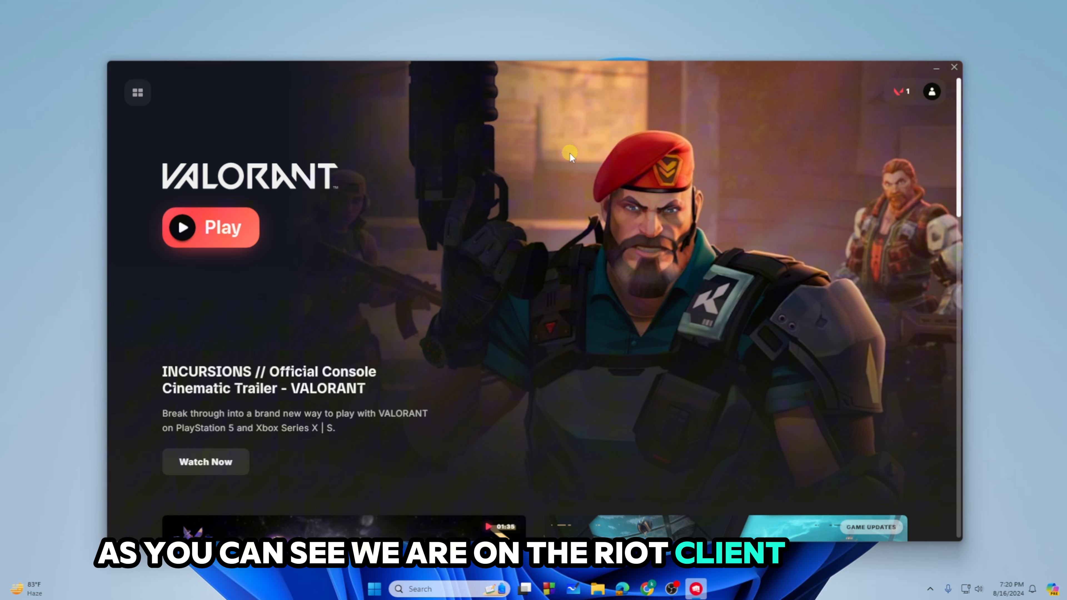
- Close the Riot Client from the My Games view and bring up Windows search
click(931, 91)
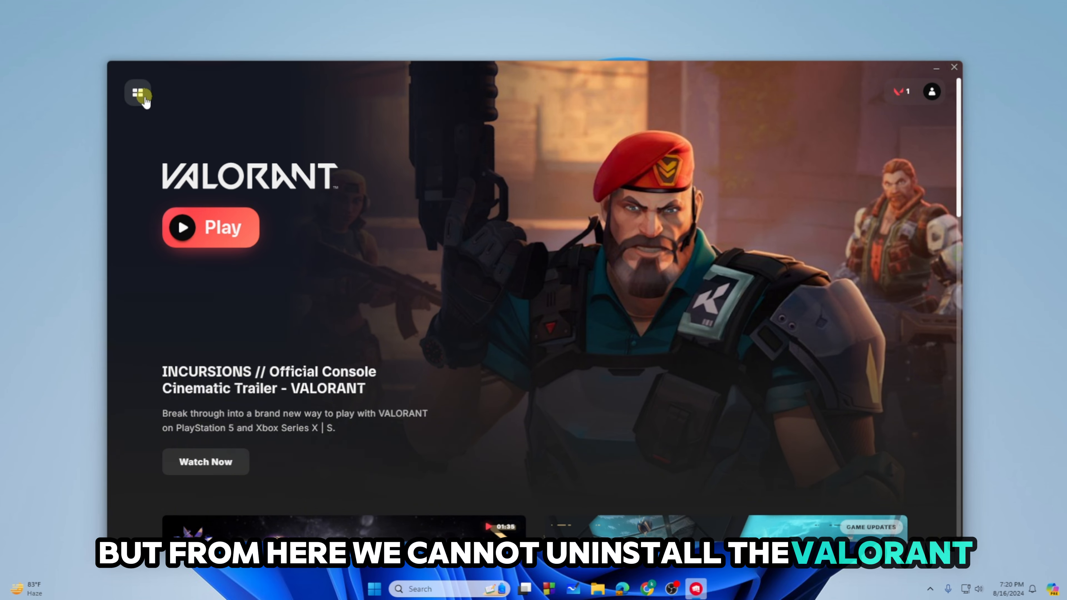
click(137, 92)
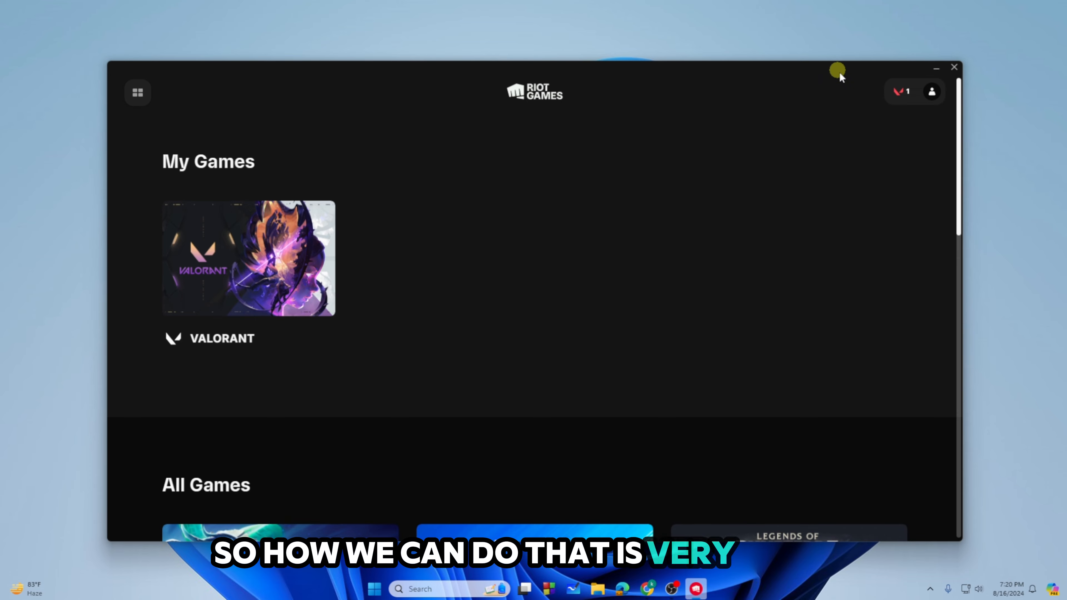
mouse_move(953, 69)
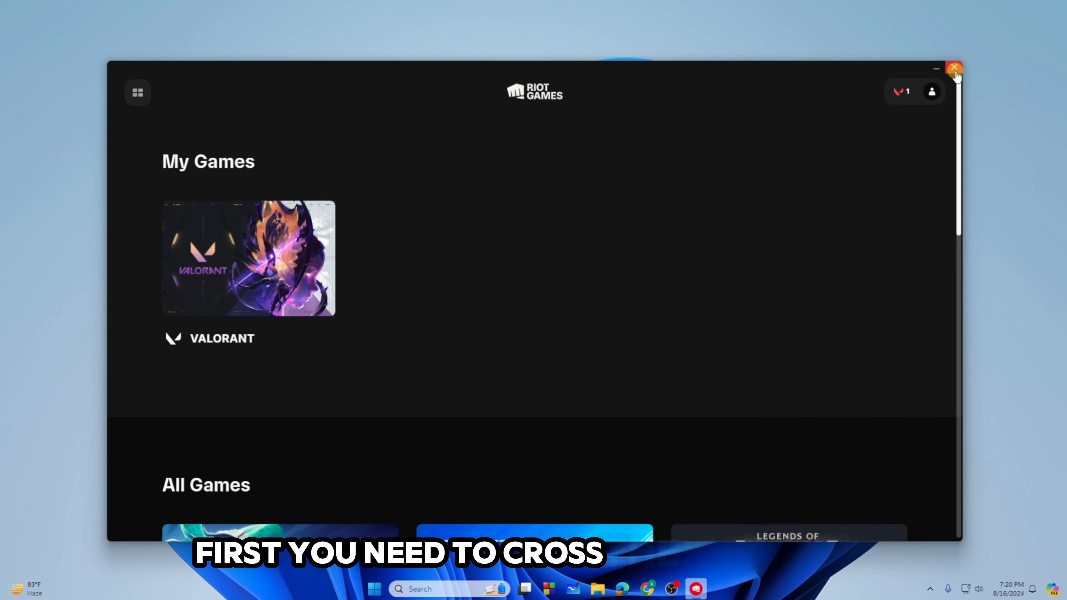
click(954, 69)
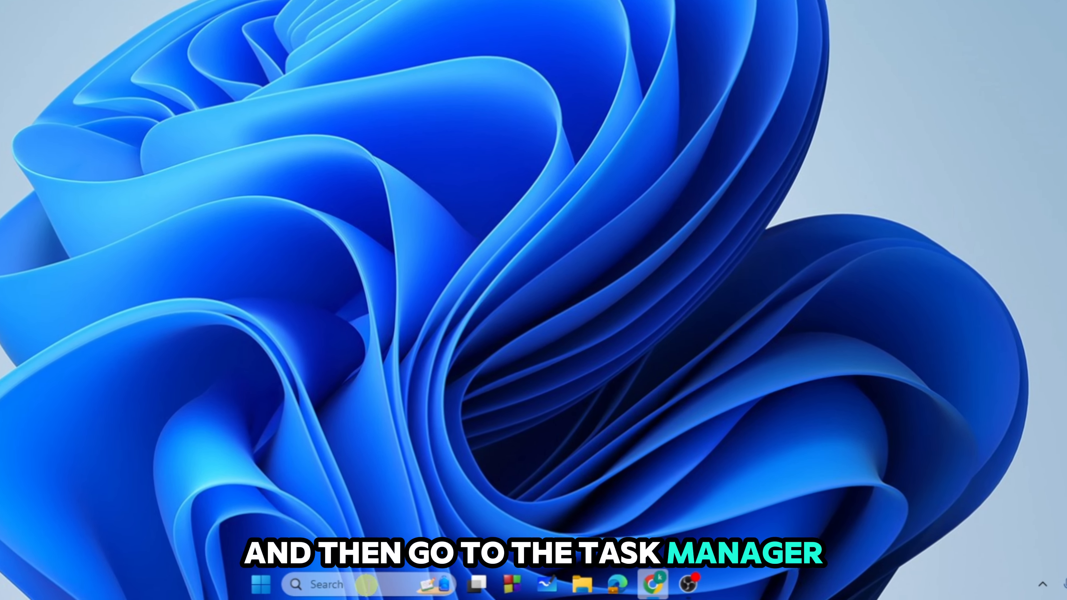
click(325, 584)
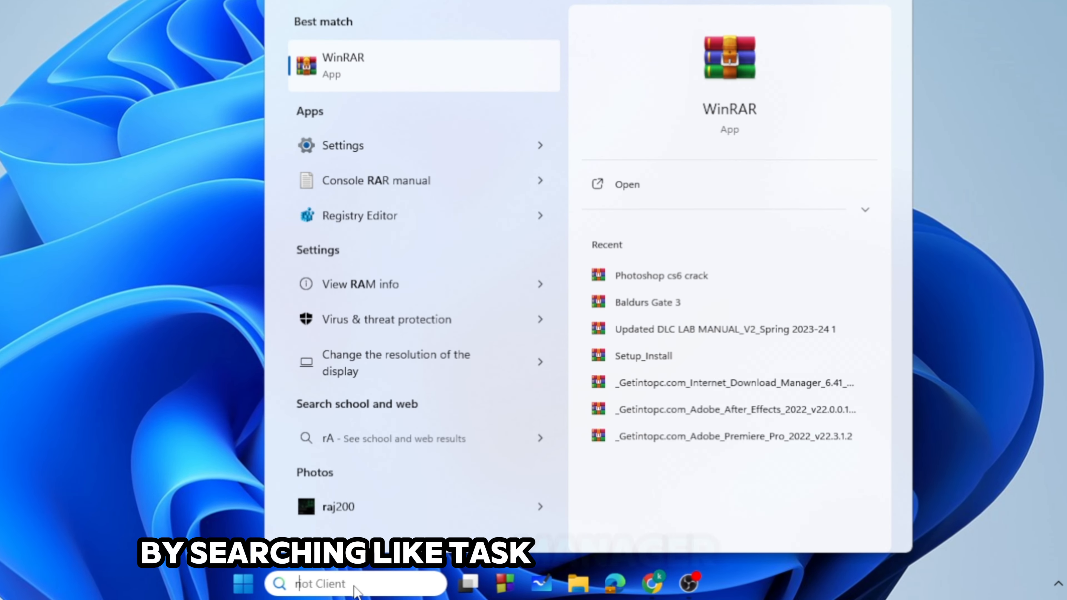